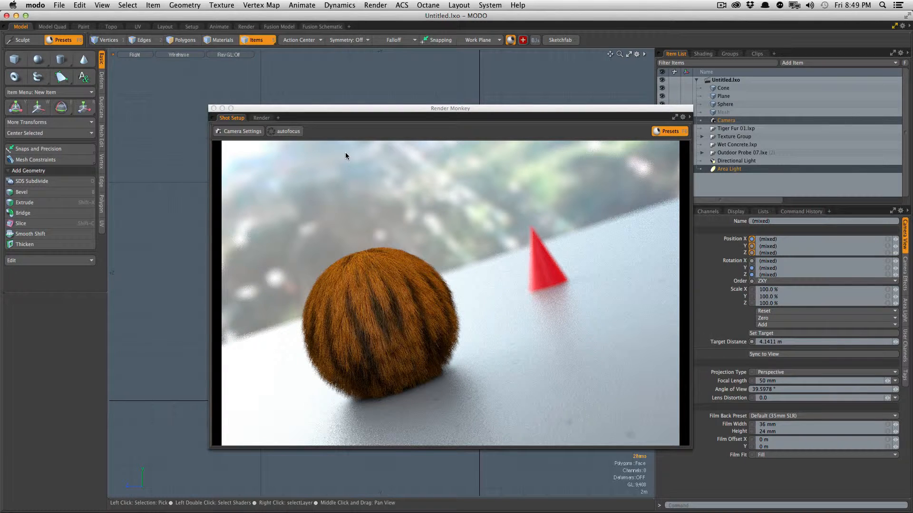
Look over the Render Animation settings and dismiss them without changes.
left_click_drag(450, 109, 403, 104)
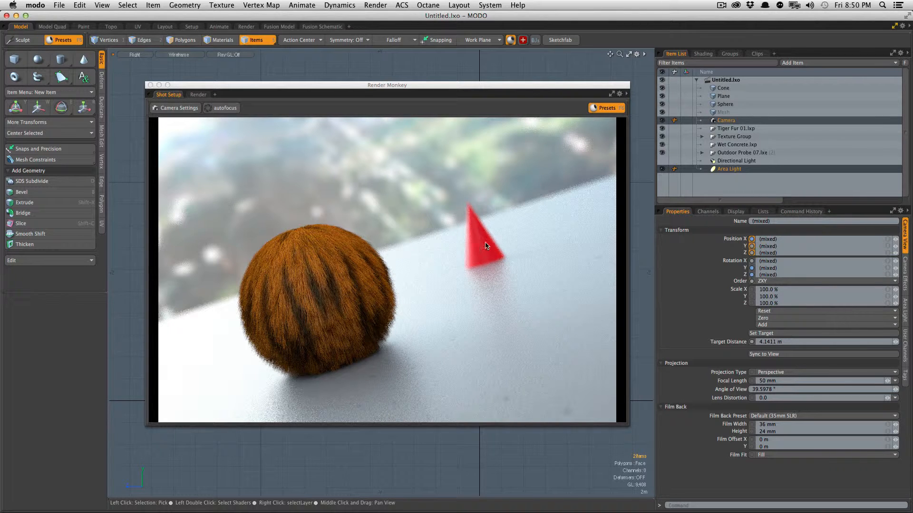
mouse_move(505, 236)
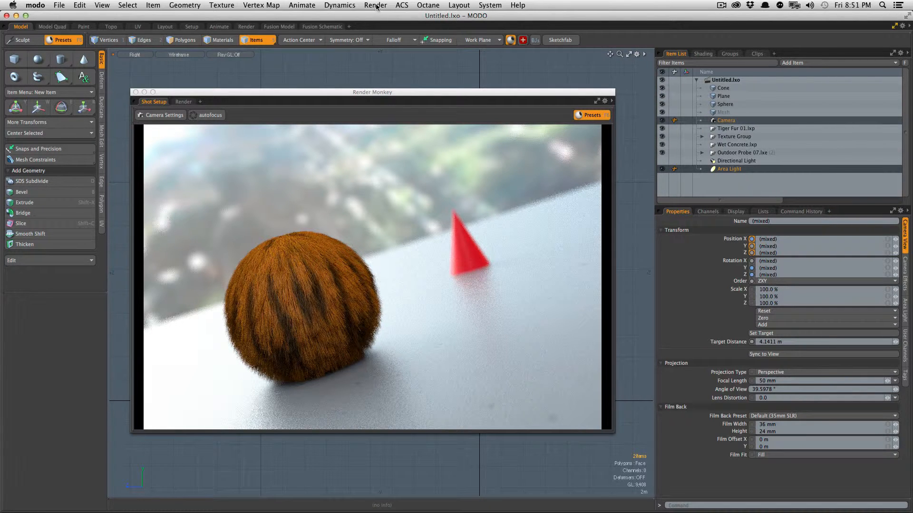
left_click(374, 5)
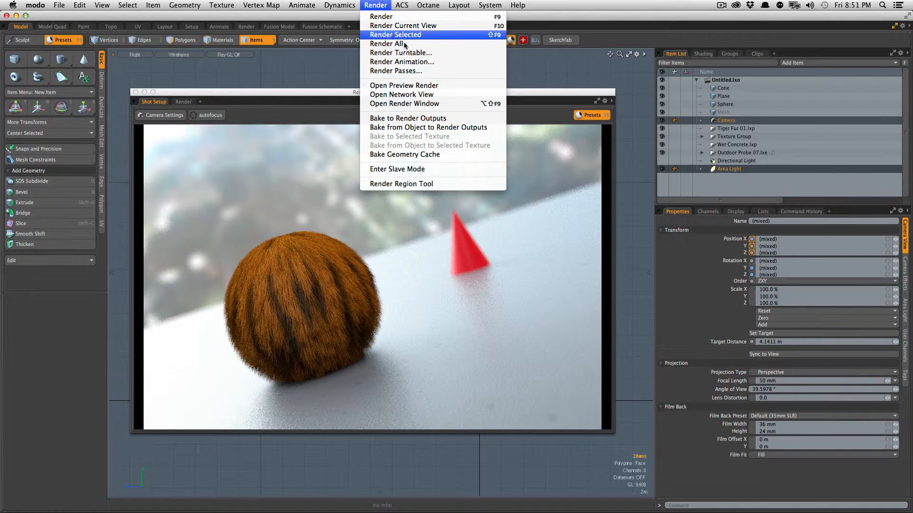
mouse_move(401, 62)
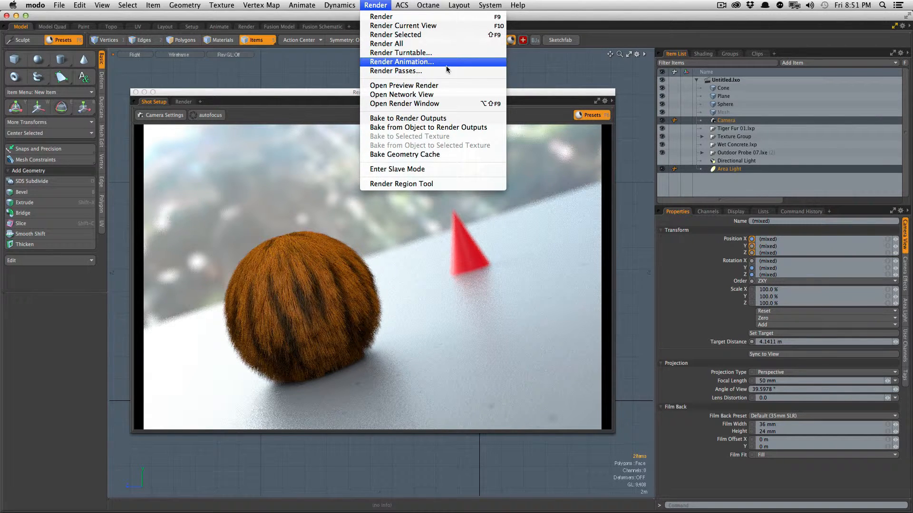
mouse_move(451, 66)
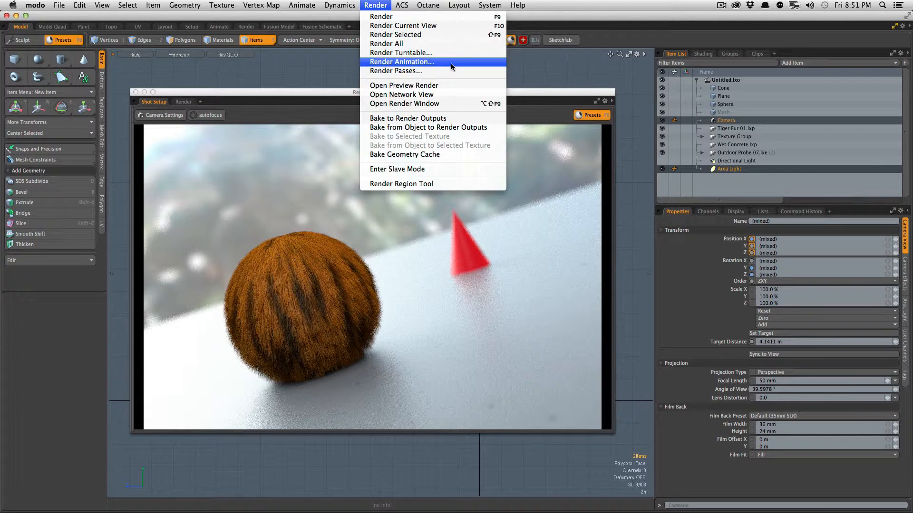
left_click(401, 62)
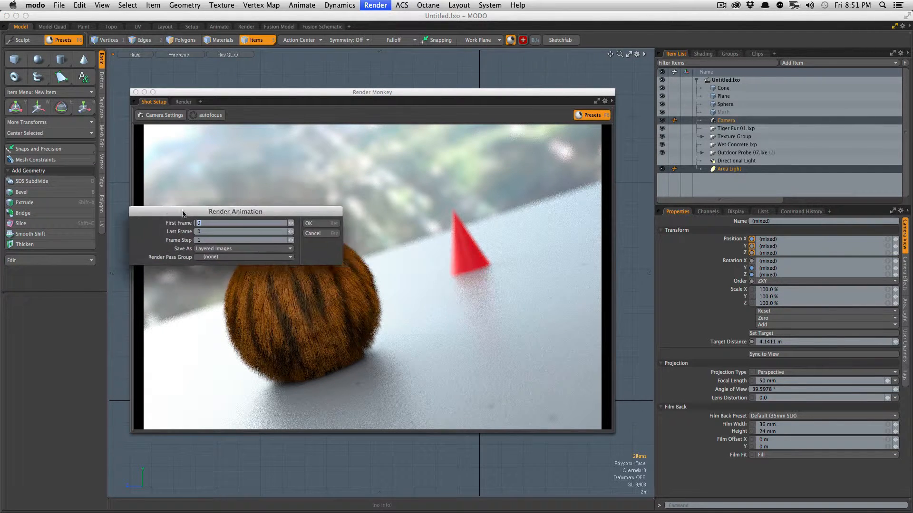
left_click_drag(235, 211, 207, 196)
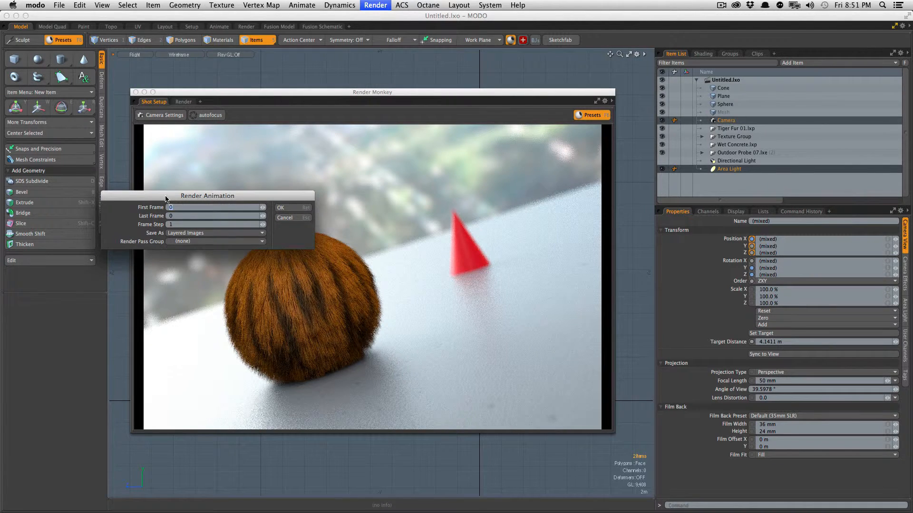
left_click_drag(207, 196, 186, 283)
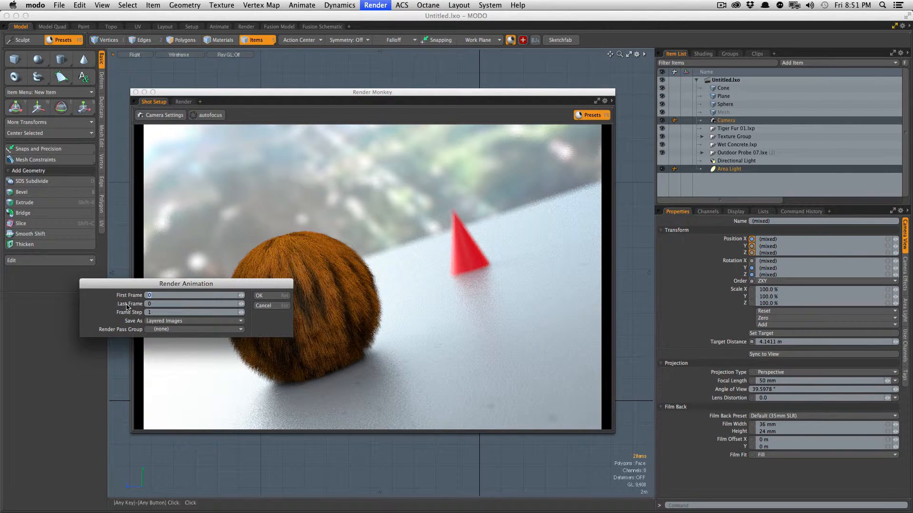
left_click(192, 305)
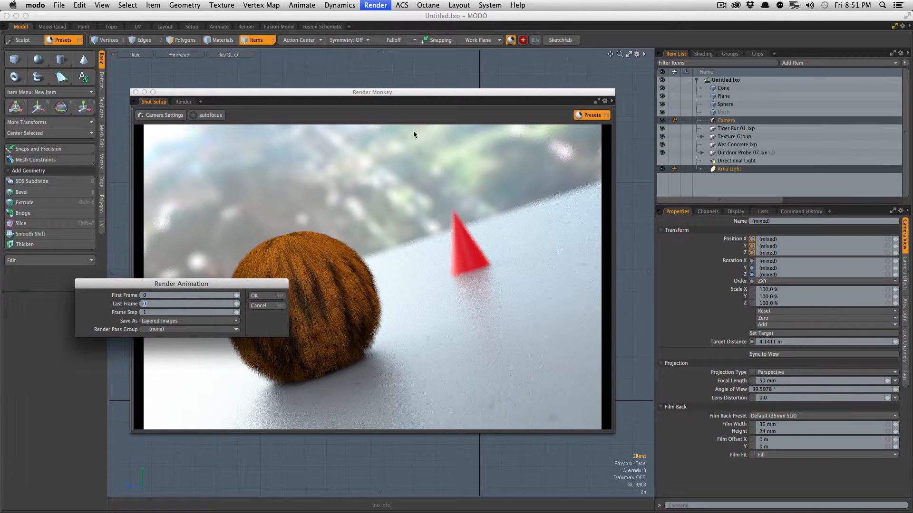
left_click(259, 306)
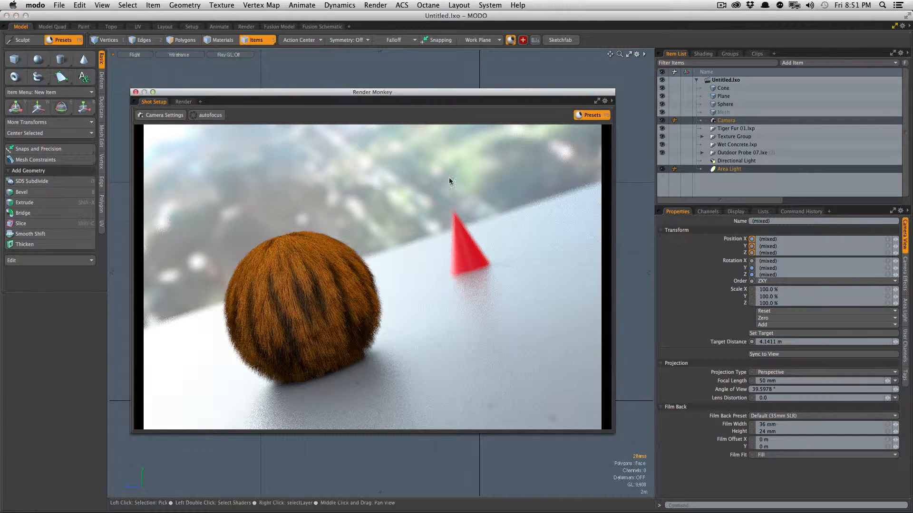
Add Surface ID and Ambient Occlusion render outputs in the Shader Tree and preview each pass.
left_click(702, 53)
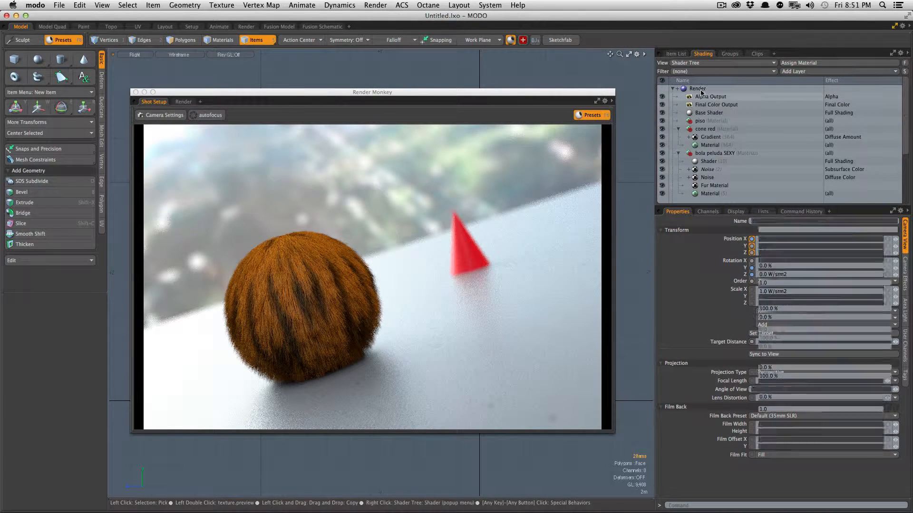
left_click(710, 97)
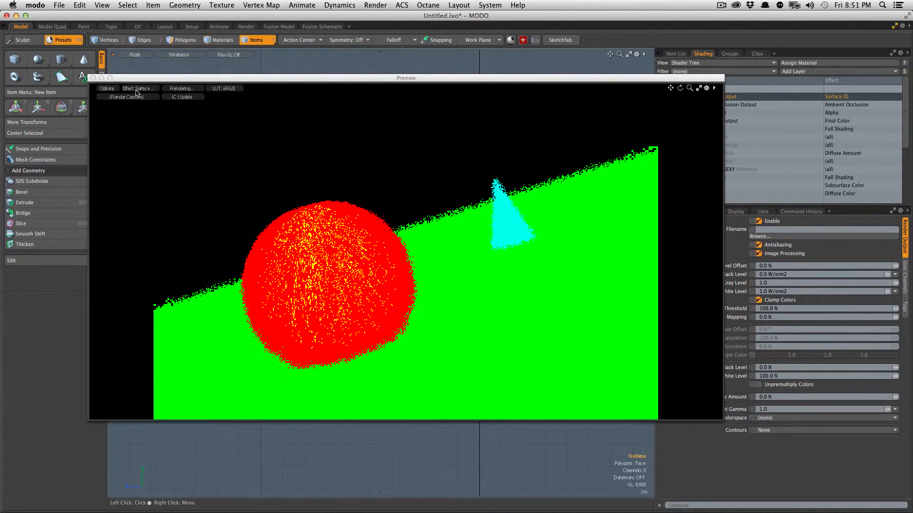
left_click(139, 88)
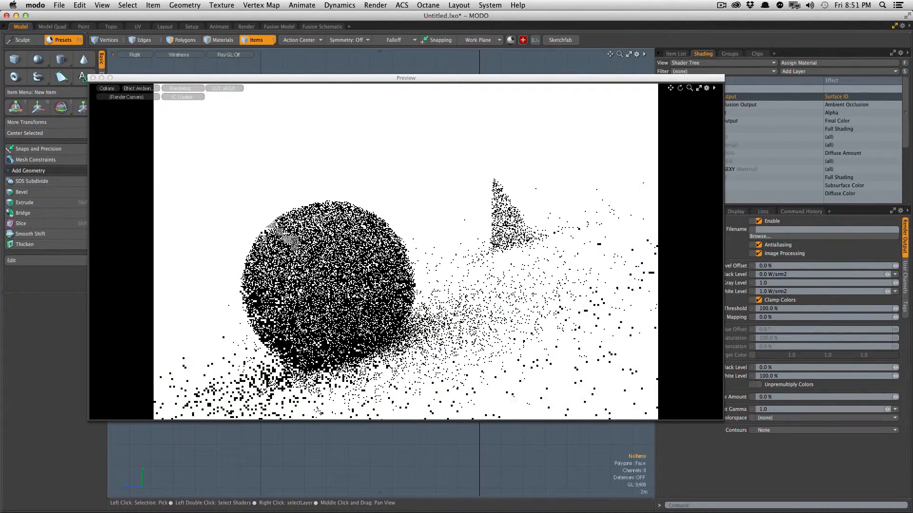
left_click(137, 89)
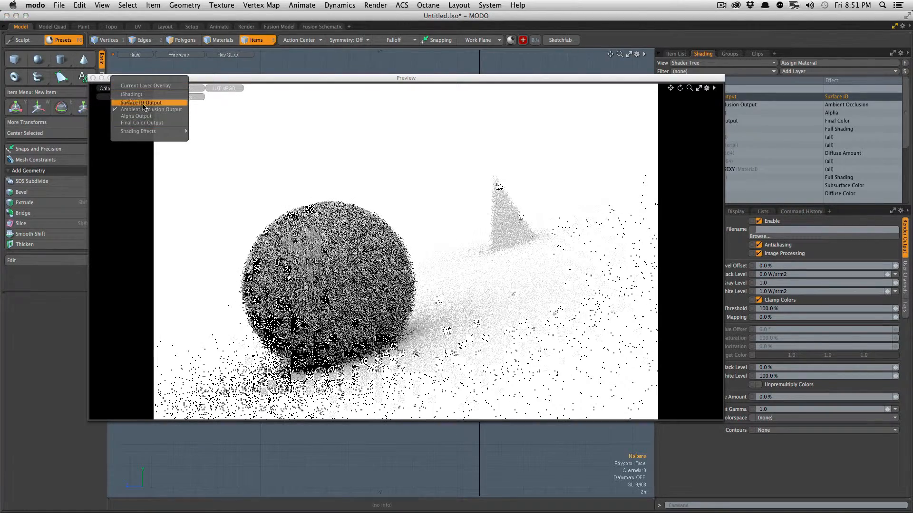
left_click(141, 123)
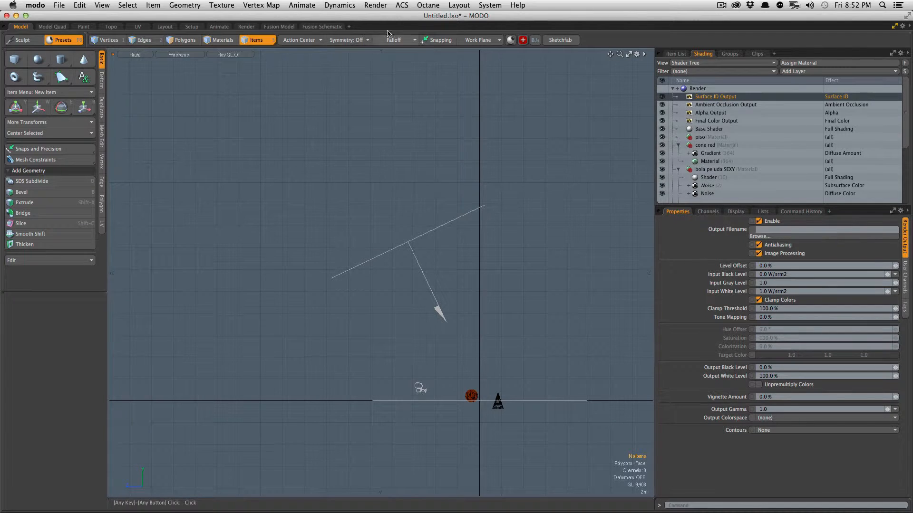
Bring up the Render Animation settings for frame 0 as an image sequence.
left_click(374, 5)
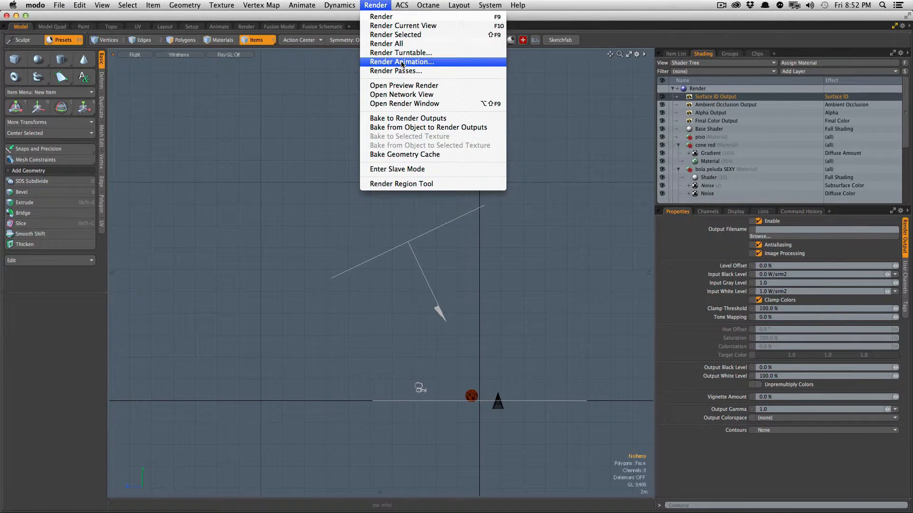
left_click(401, 62)
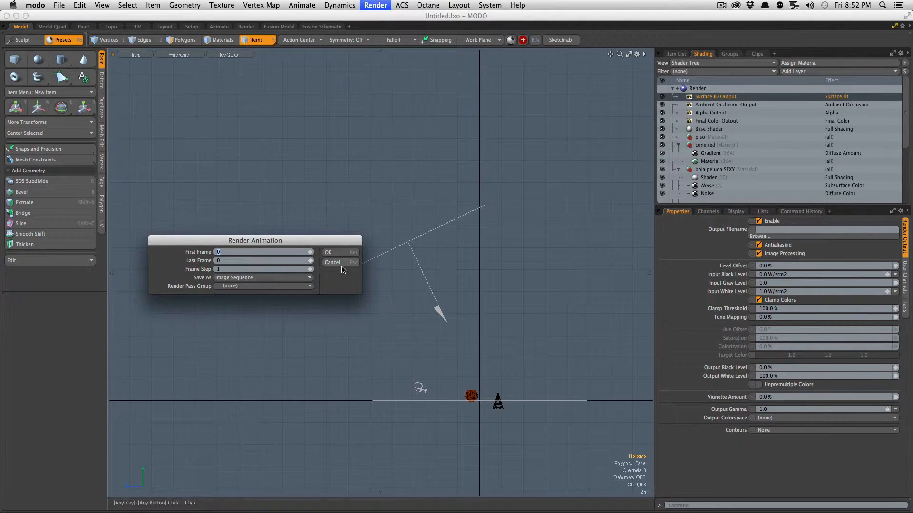
Set the Render item's frame size to 15000 by 16000 pixels in Properties.
left_click(332, 262)
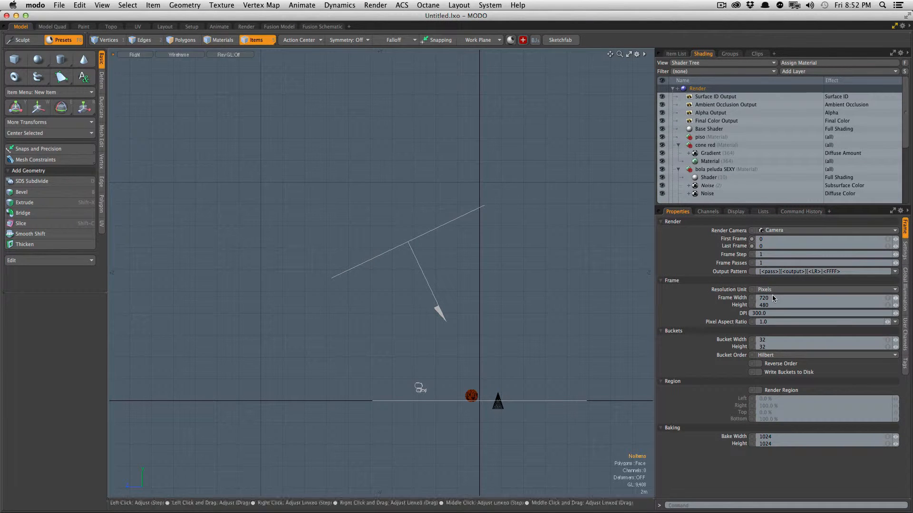
left_click(765, 297)
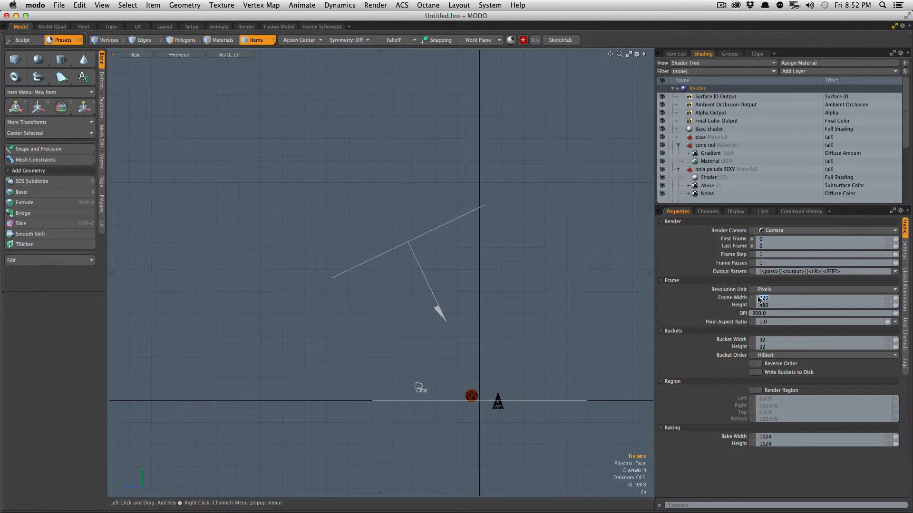
left_click(375, 5)
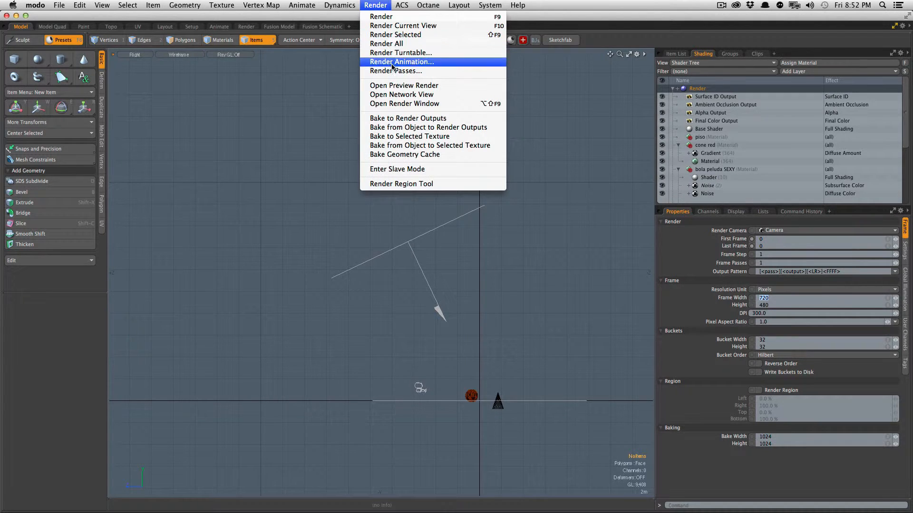
left_click(400, 62)
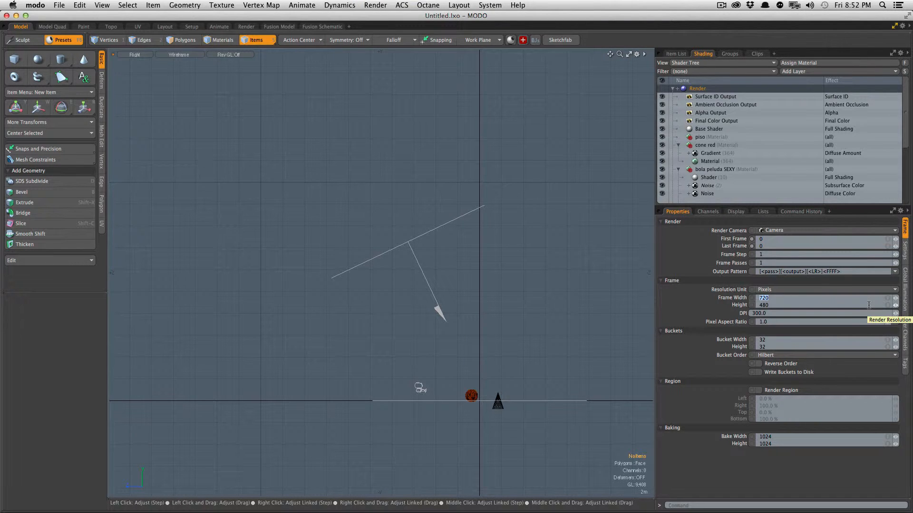
type("800")
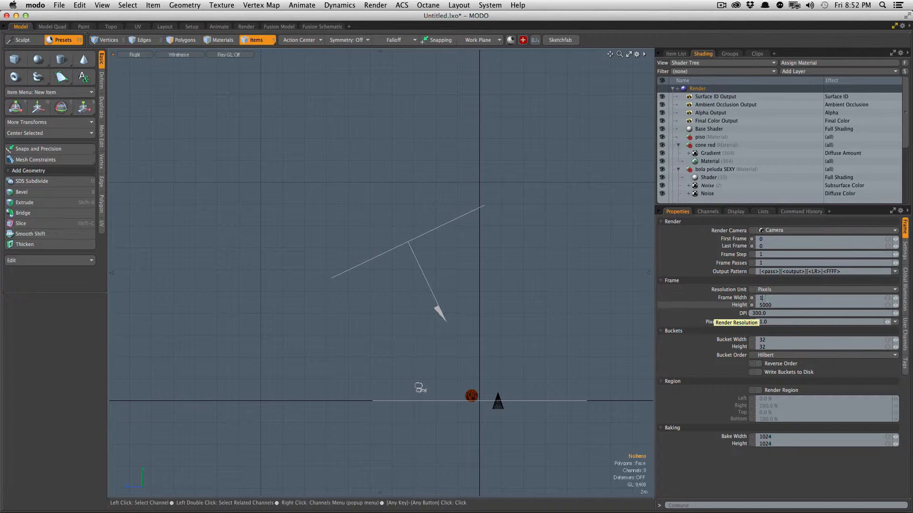
type("15000")
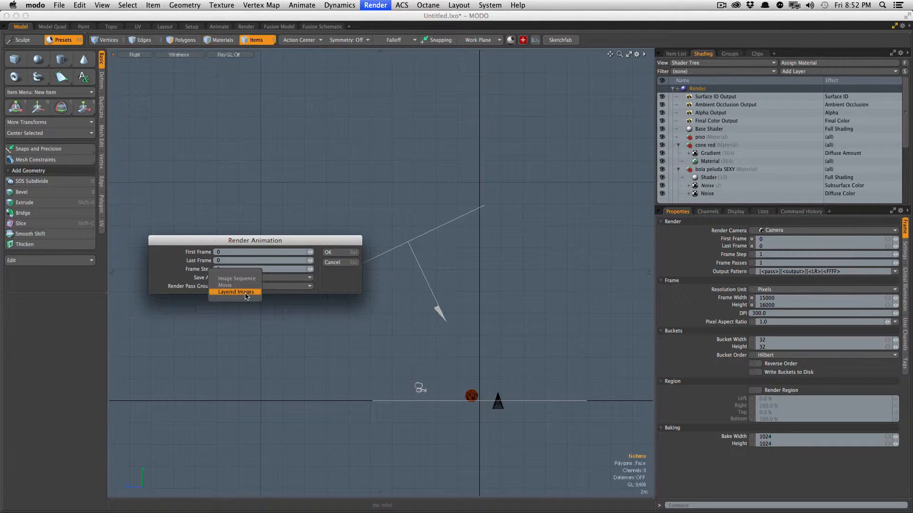
mouse_move(250, 294)
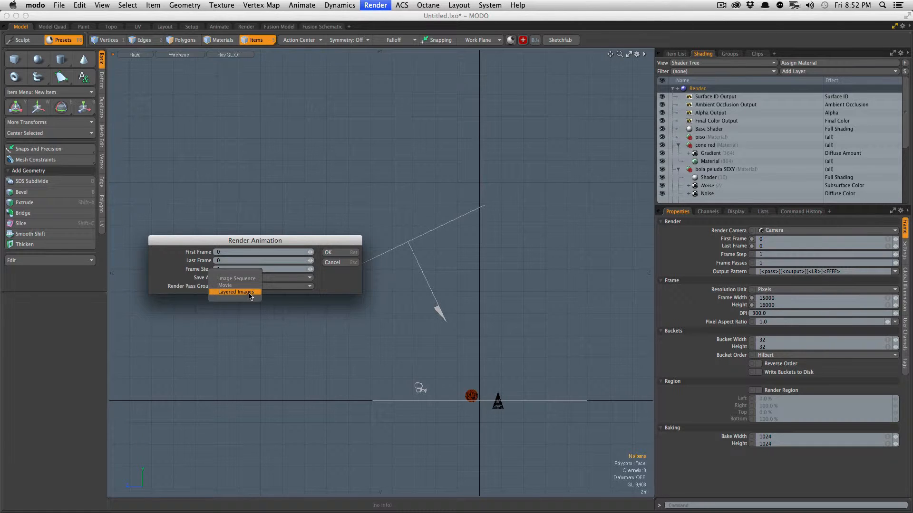
Choose a Save As option for the rendered frames and move the dialog aside.
left_click(237, 277)
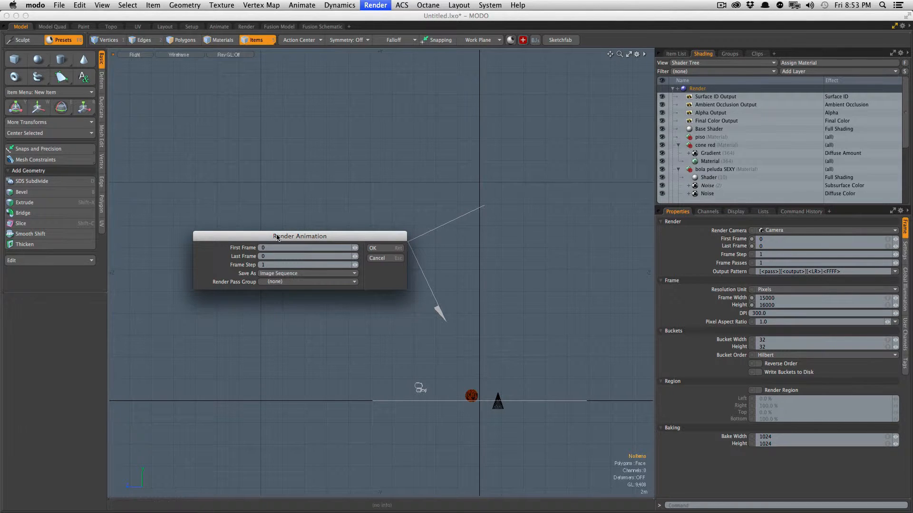
left_click_drag(298, 236, 181, 219)
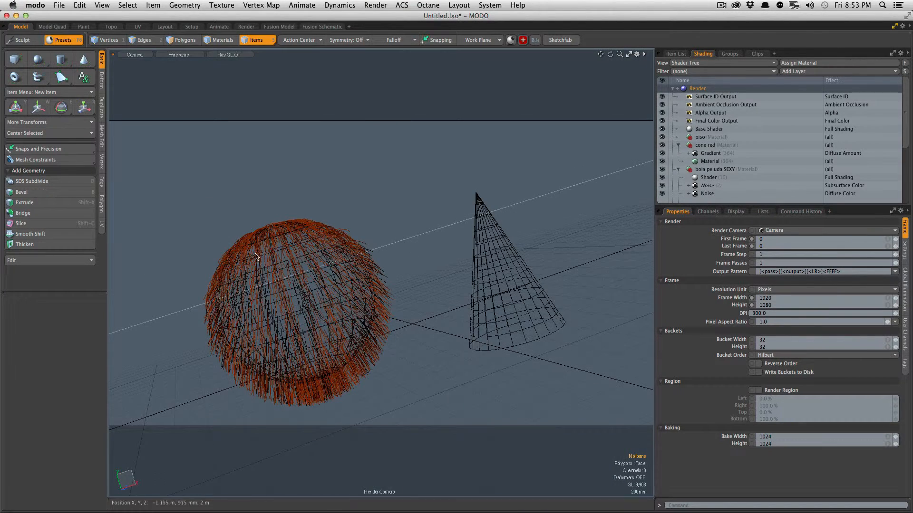
Set the animation render to save as Layered Images and confirm it.
left_click(185, 40)
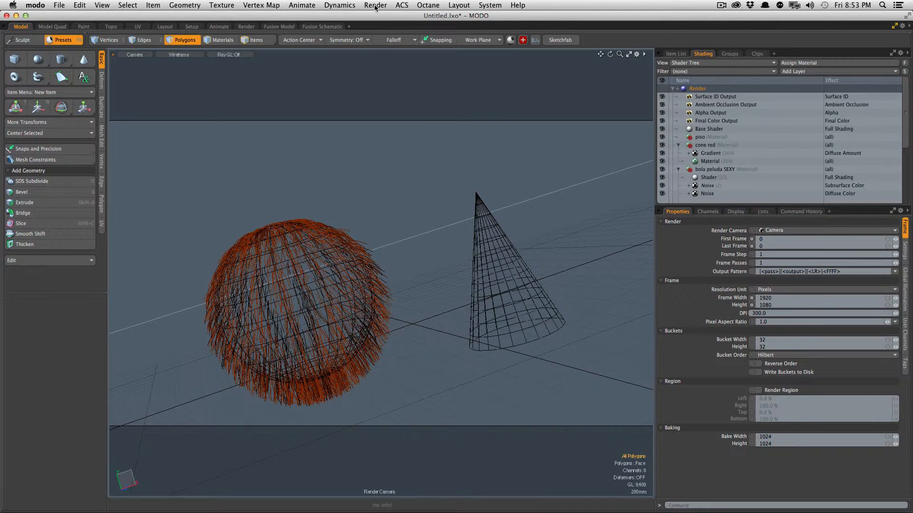
left_click(375, 6)
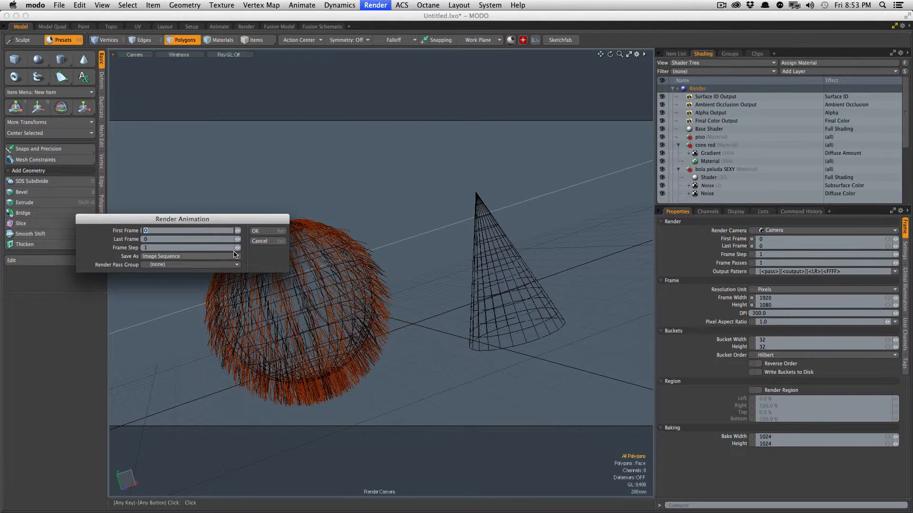
left_click(186, 256)
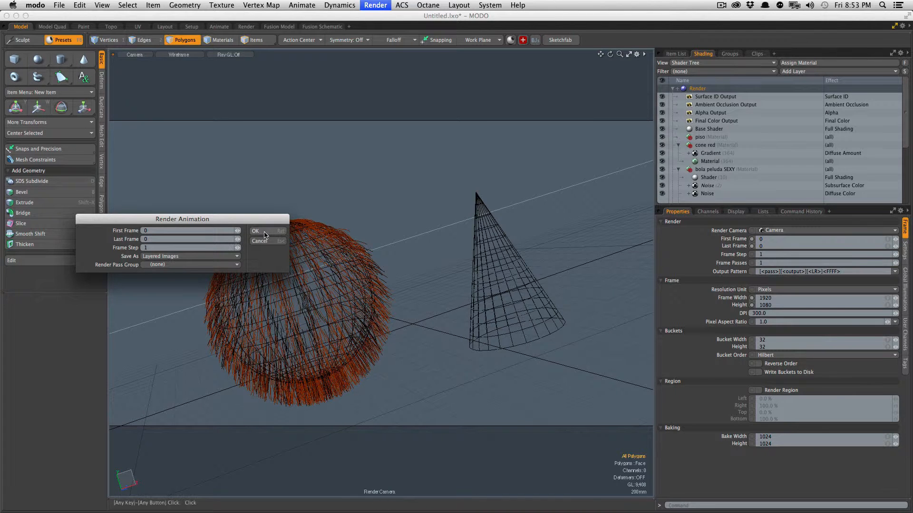
left_click(255, 231)
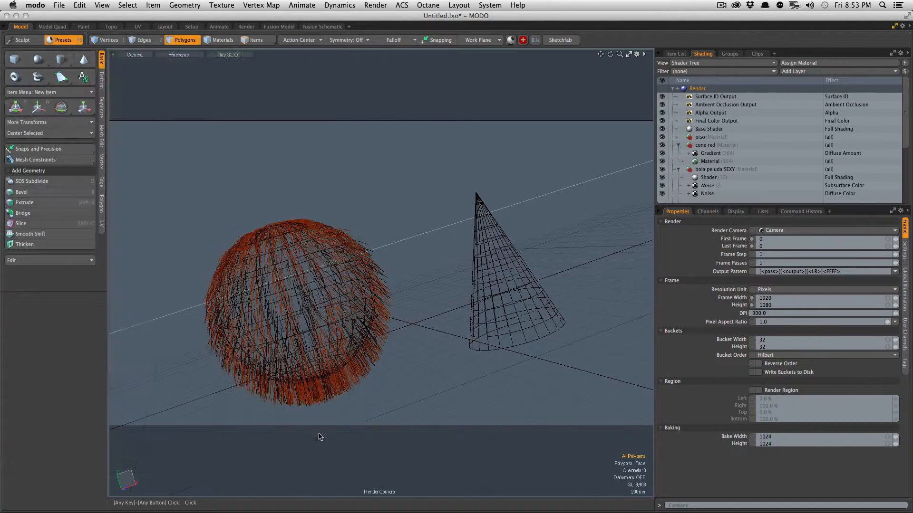
left_click(374, 4)
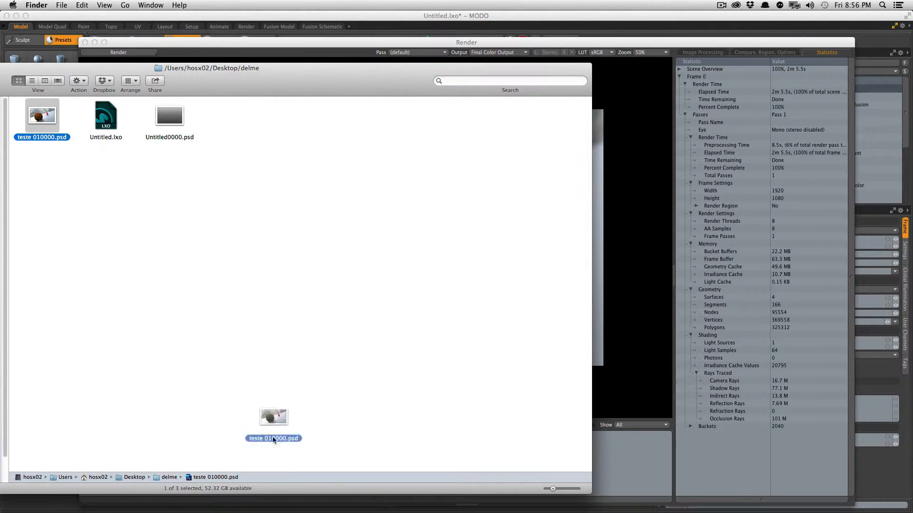
Open the rendered teste 010000.psd from the delme folder.
double_click(273, 417)
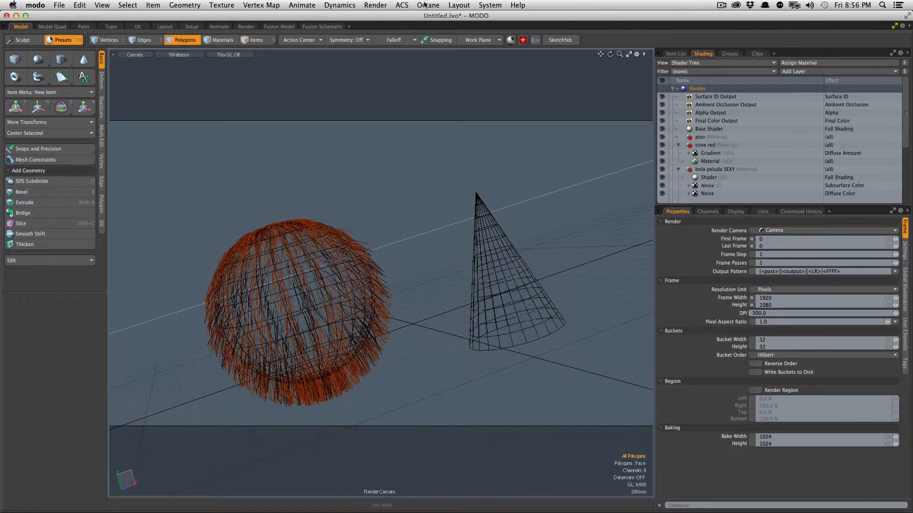
Set the animation render to save as an Image Sequence and confirm it.
left_click(375, 5)
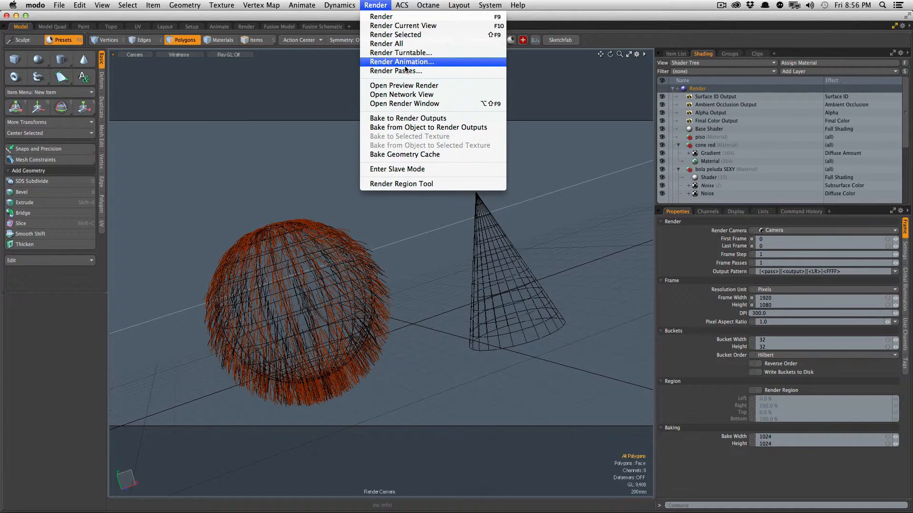
left_click(401, 61)
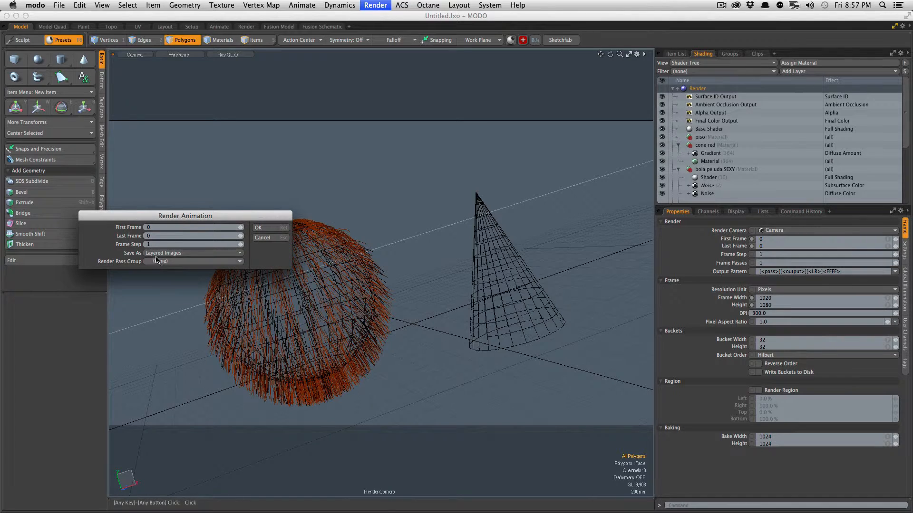
left_click(192, 253)
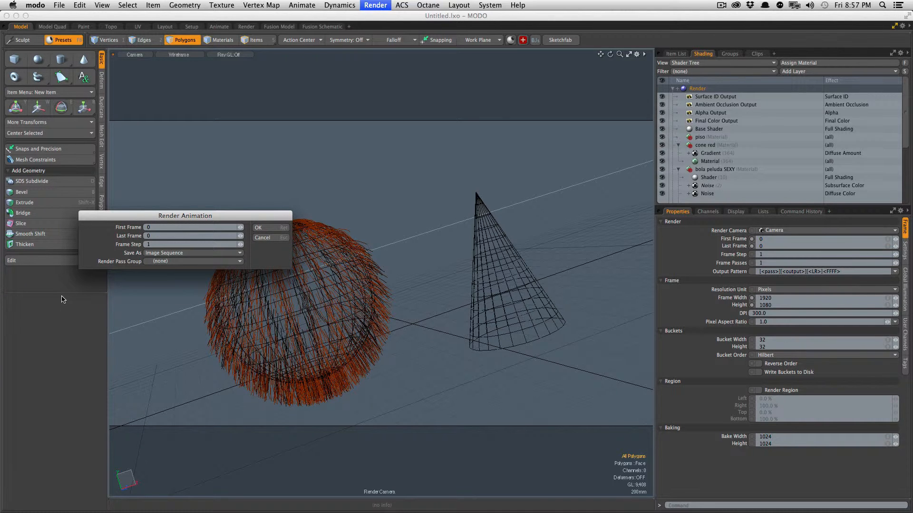
mouse_move(211, 217)
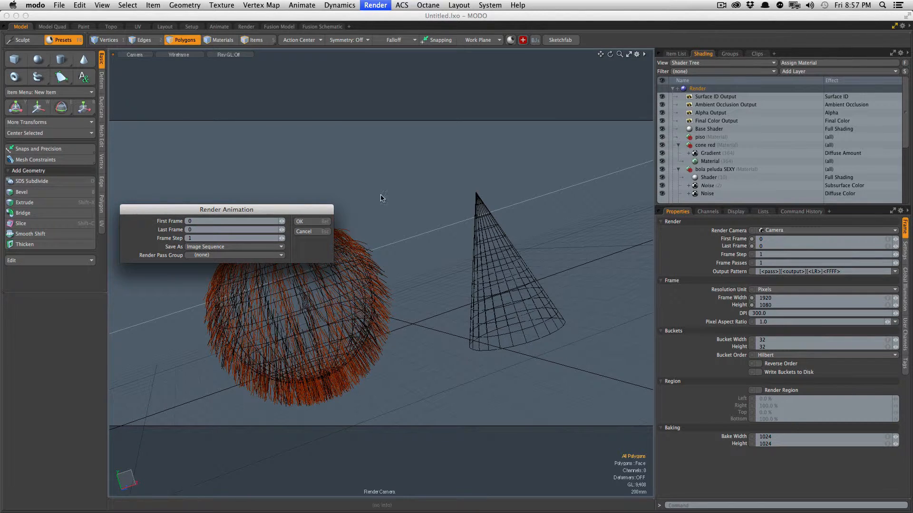
left_click(300, 222)
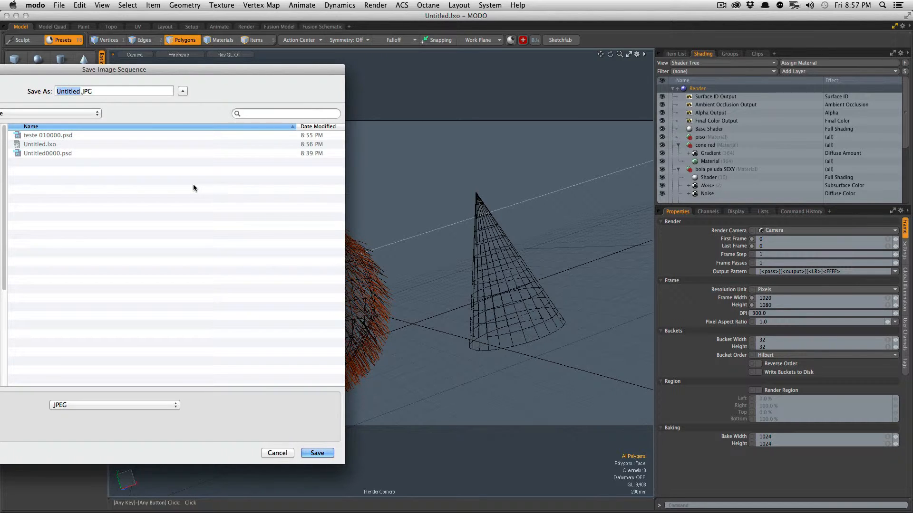
Save the sequence as JPEG files named 'sexy furry ball' and start rendering.
type("sexy .JPG")
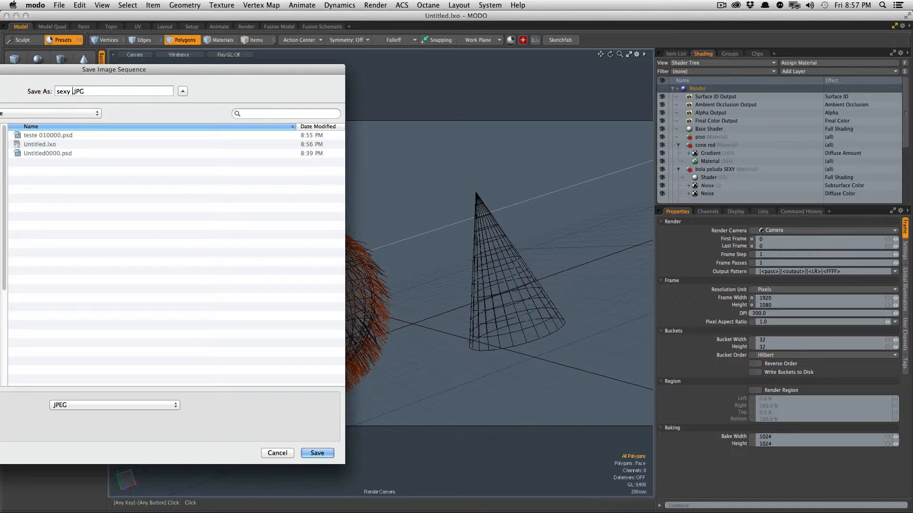
type("furry ball")
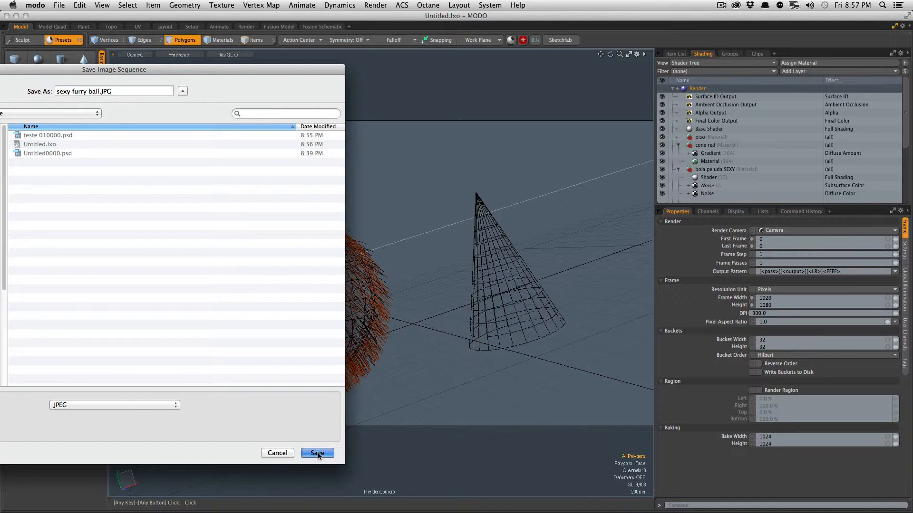
left_click(317, 453)
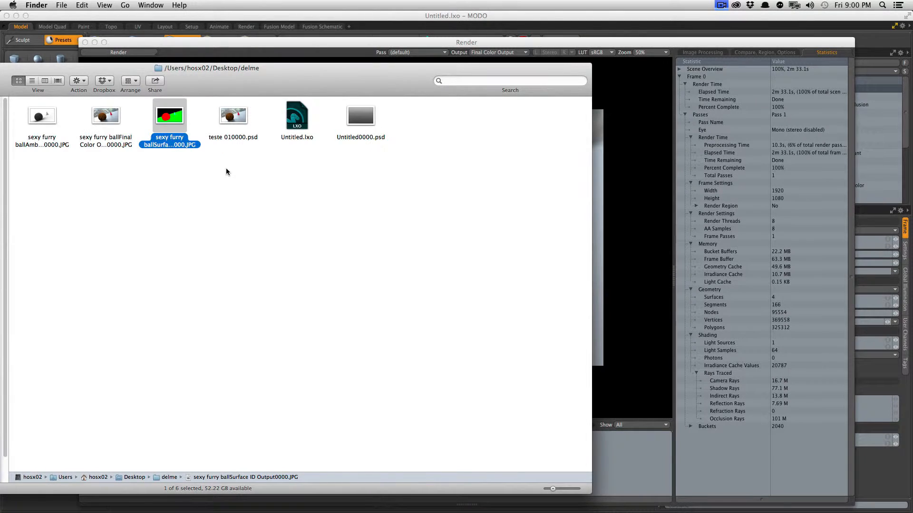
Inspect the Final Color, Ambient Occlusion and Surface ID JPEGs and open teste 010000.psd in Photoshop.
left_click(106, 115)
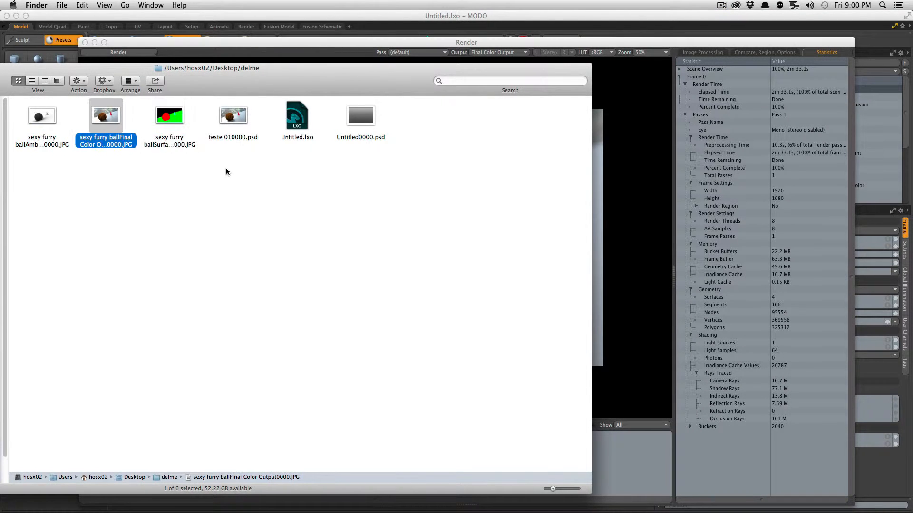
left_click(41, 115)
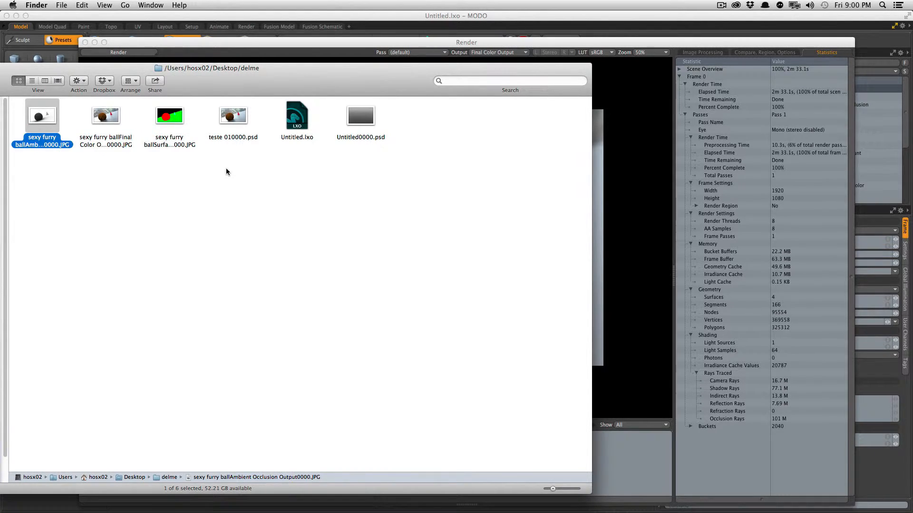
left_click(169, 115)
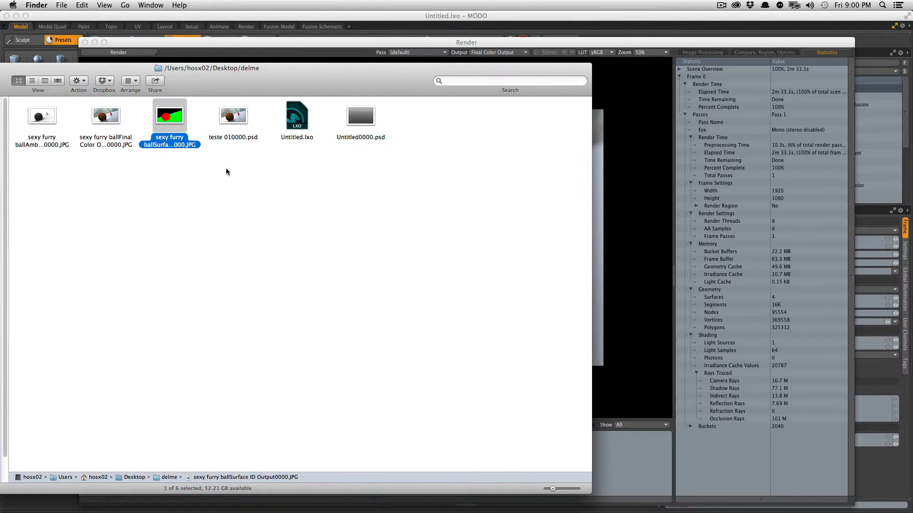
left_click(233, 115)
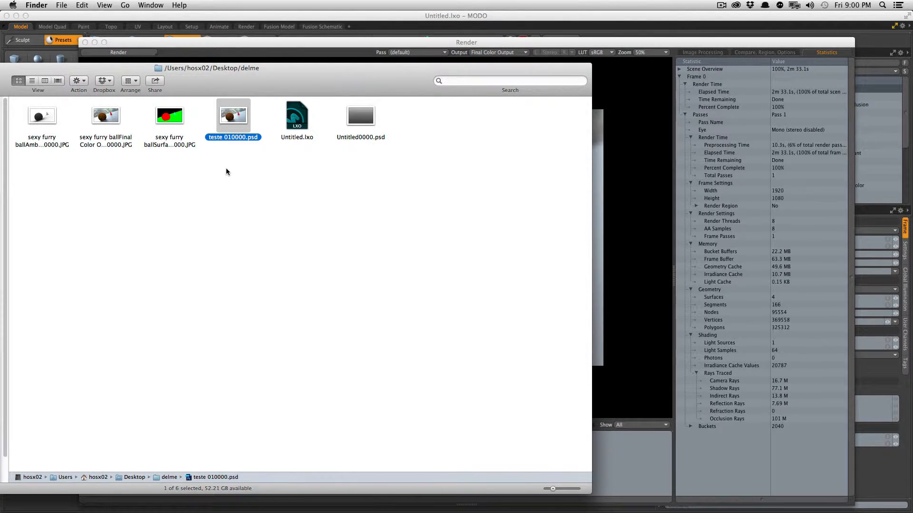
double_click(233, 115)
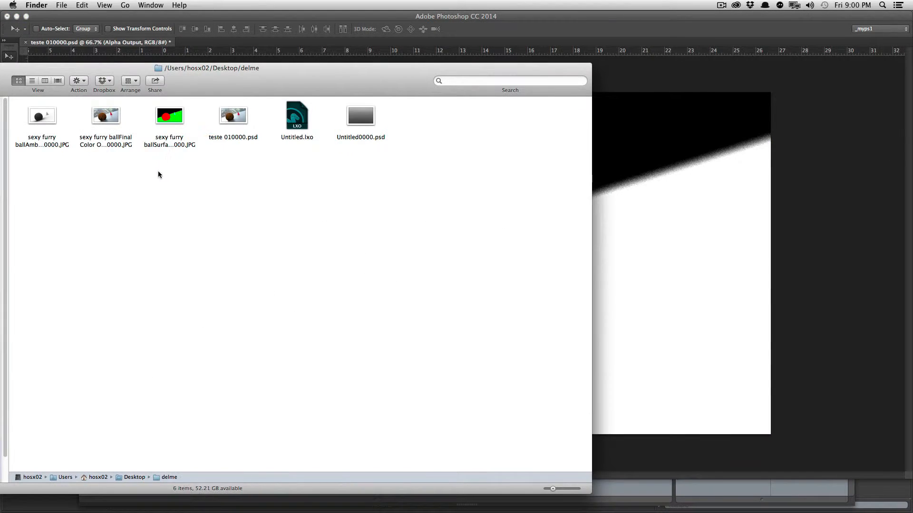
left_click(169, 115)
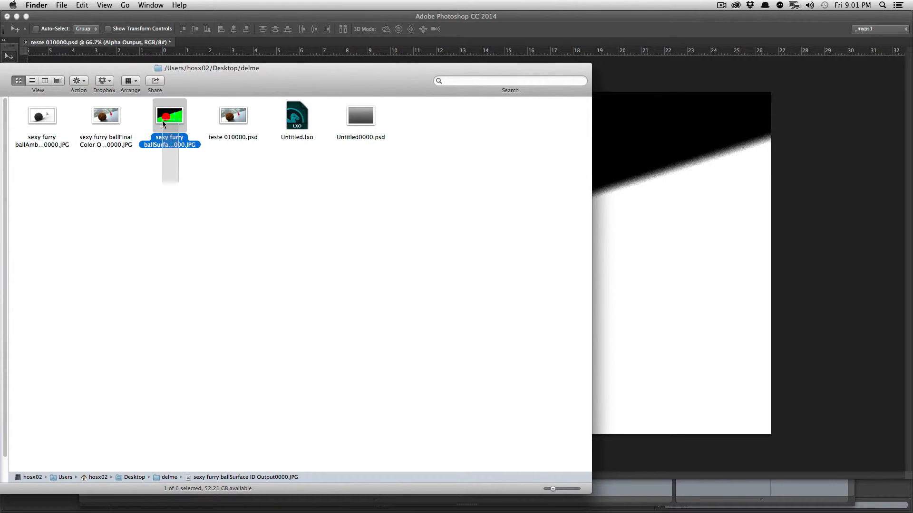
left_click(42, 115)
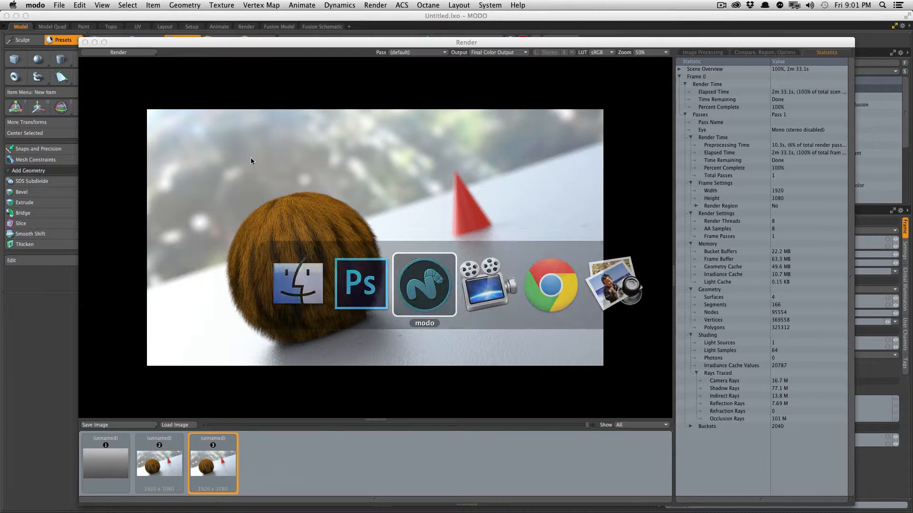
Show the Alpha Output pass of the render, then close the render window.
left_click(498, 52)
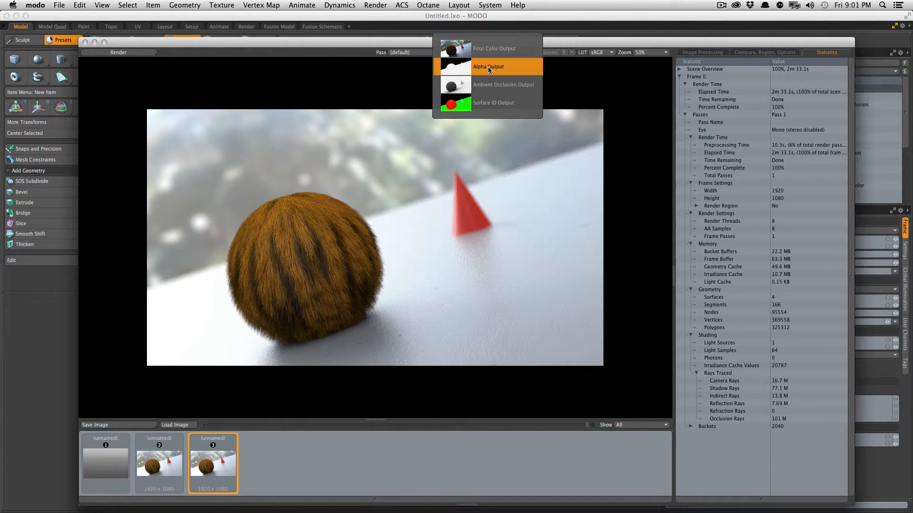
left_click(488, 67)
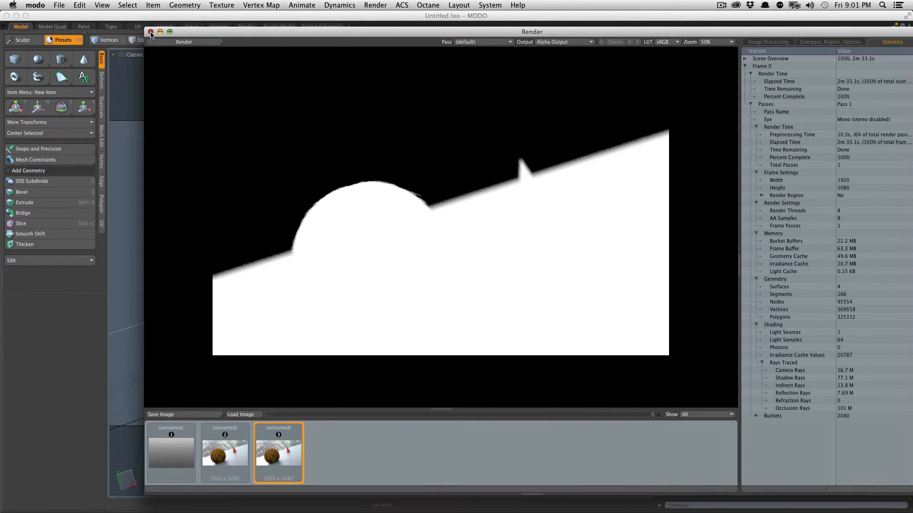
left_click(150, 31)
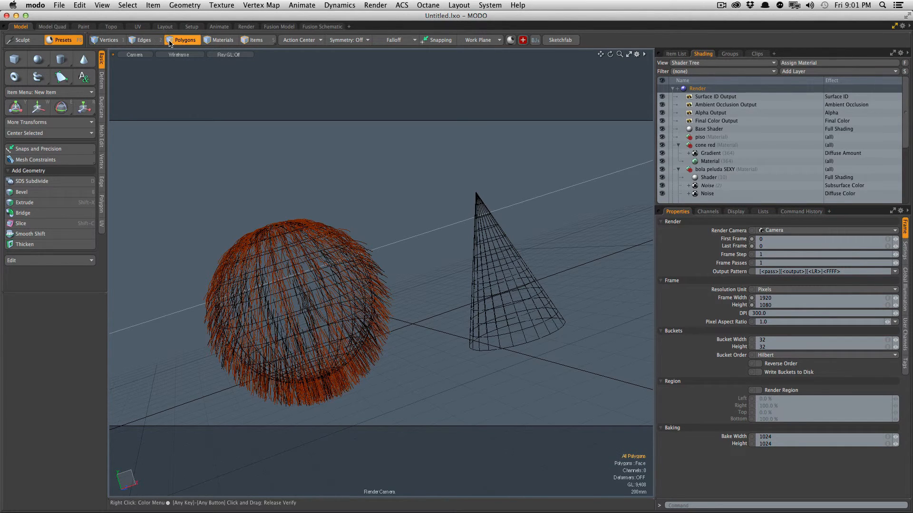
mouse_move(551, 70)
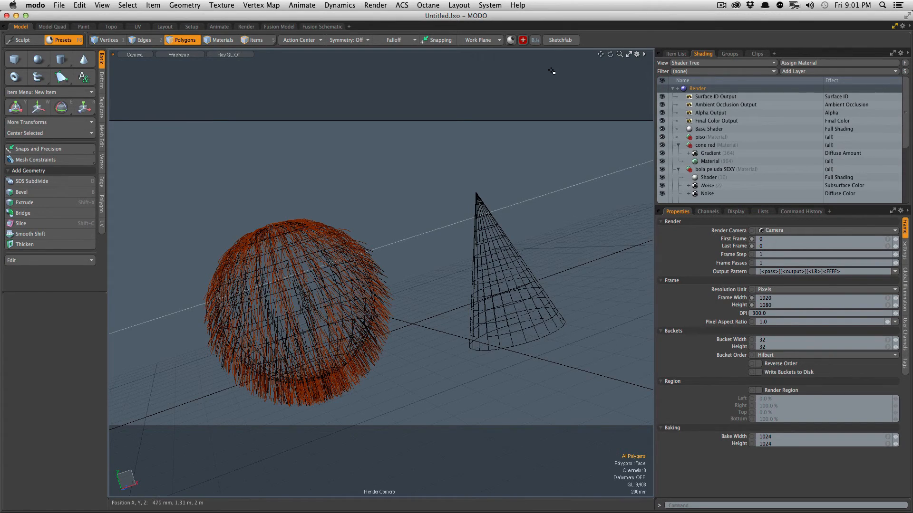